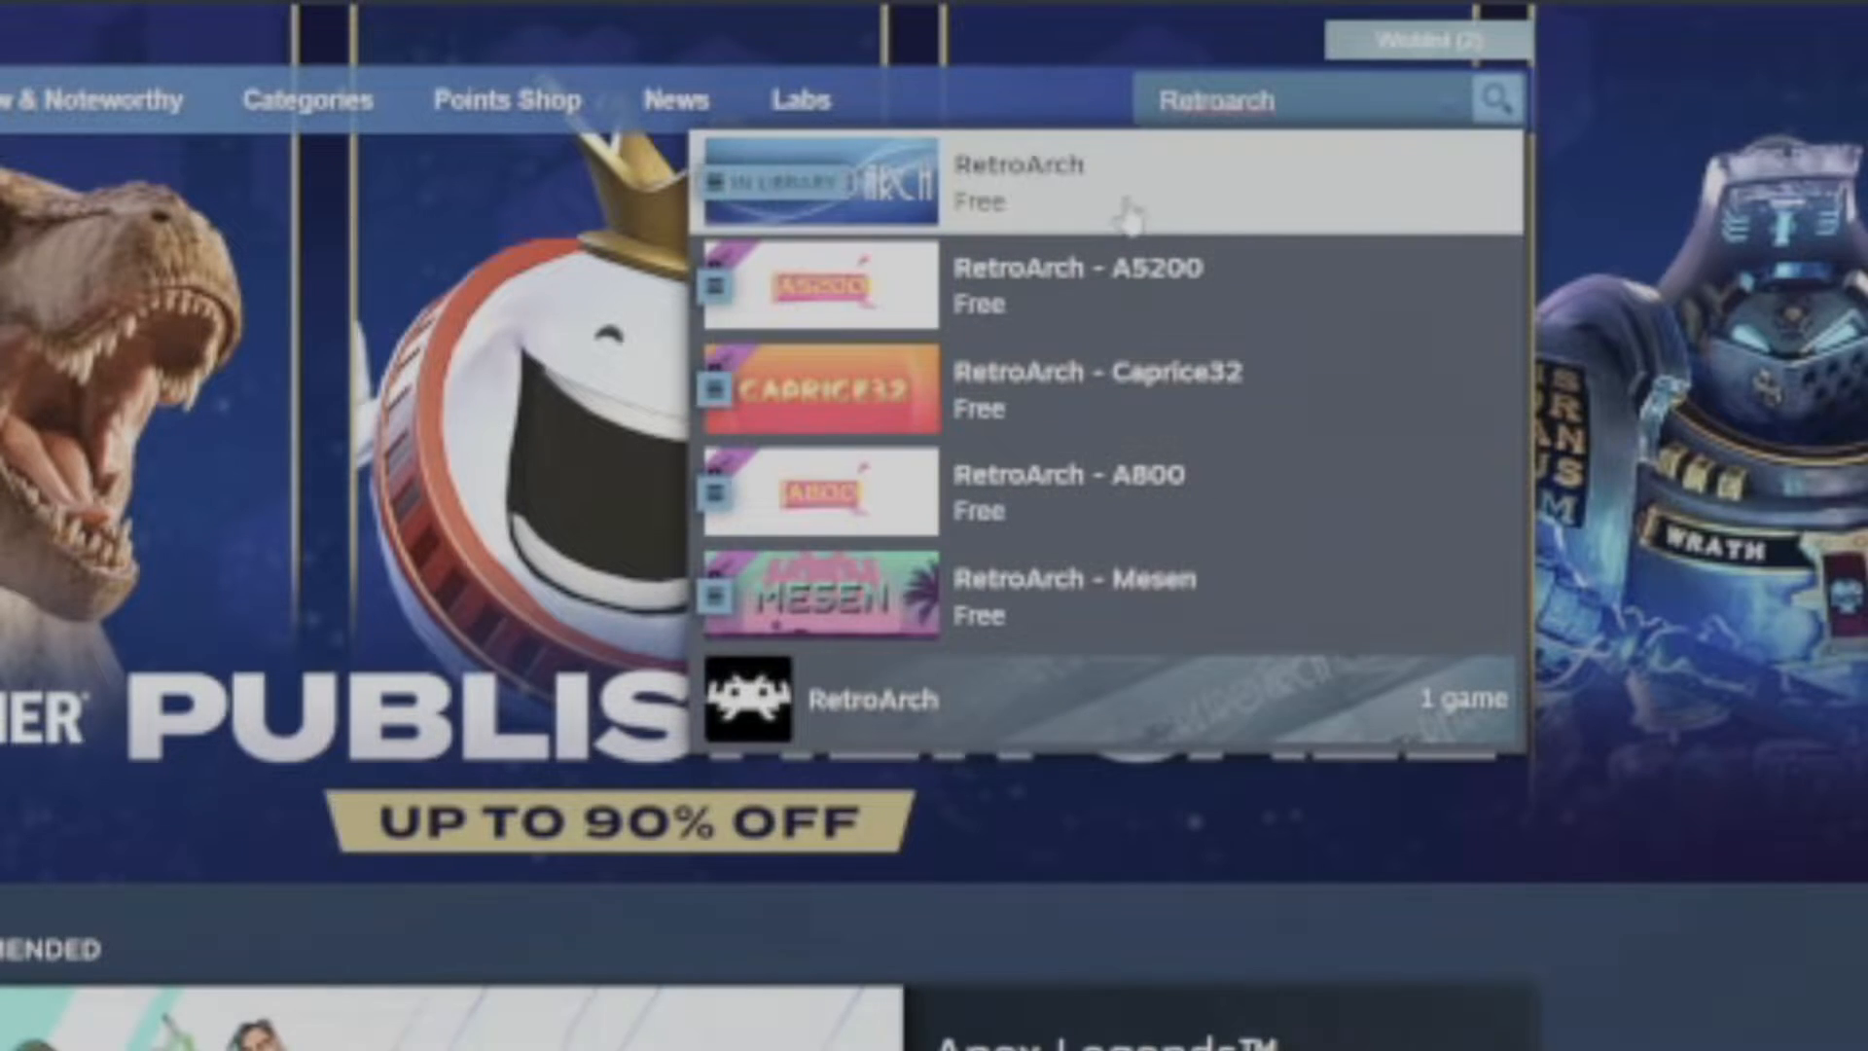
Install RetroArch from its Steam store page to the C drive and browse its local files
click(1017, 185)
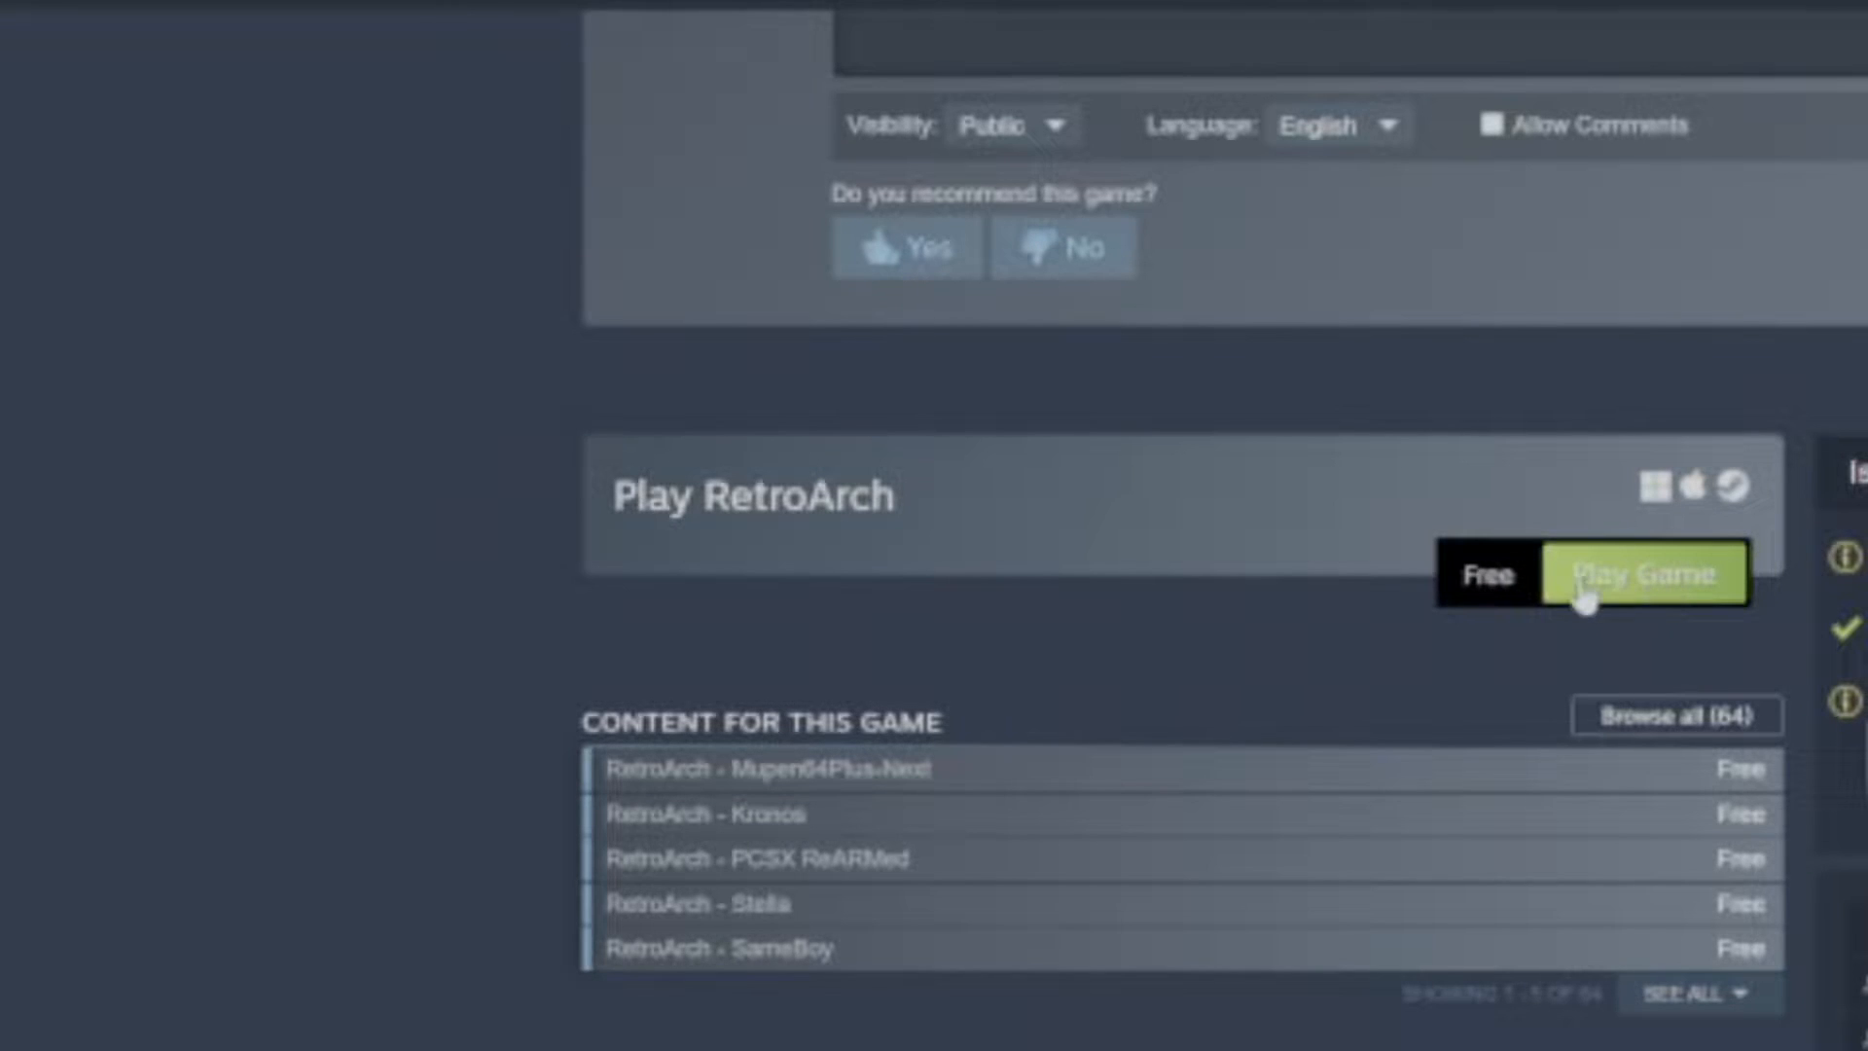
scroll(down, 3)
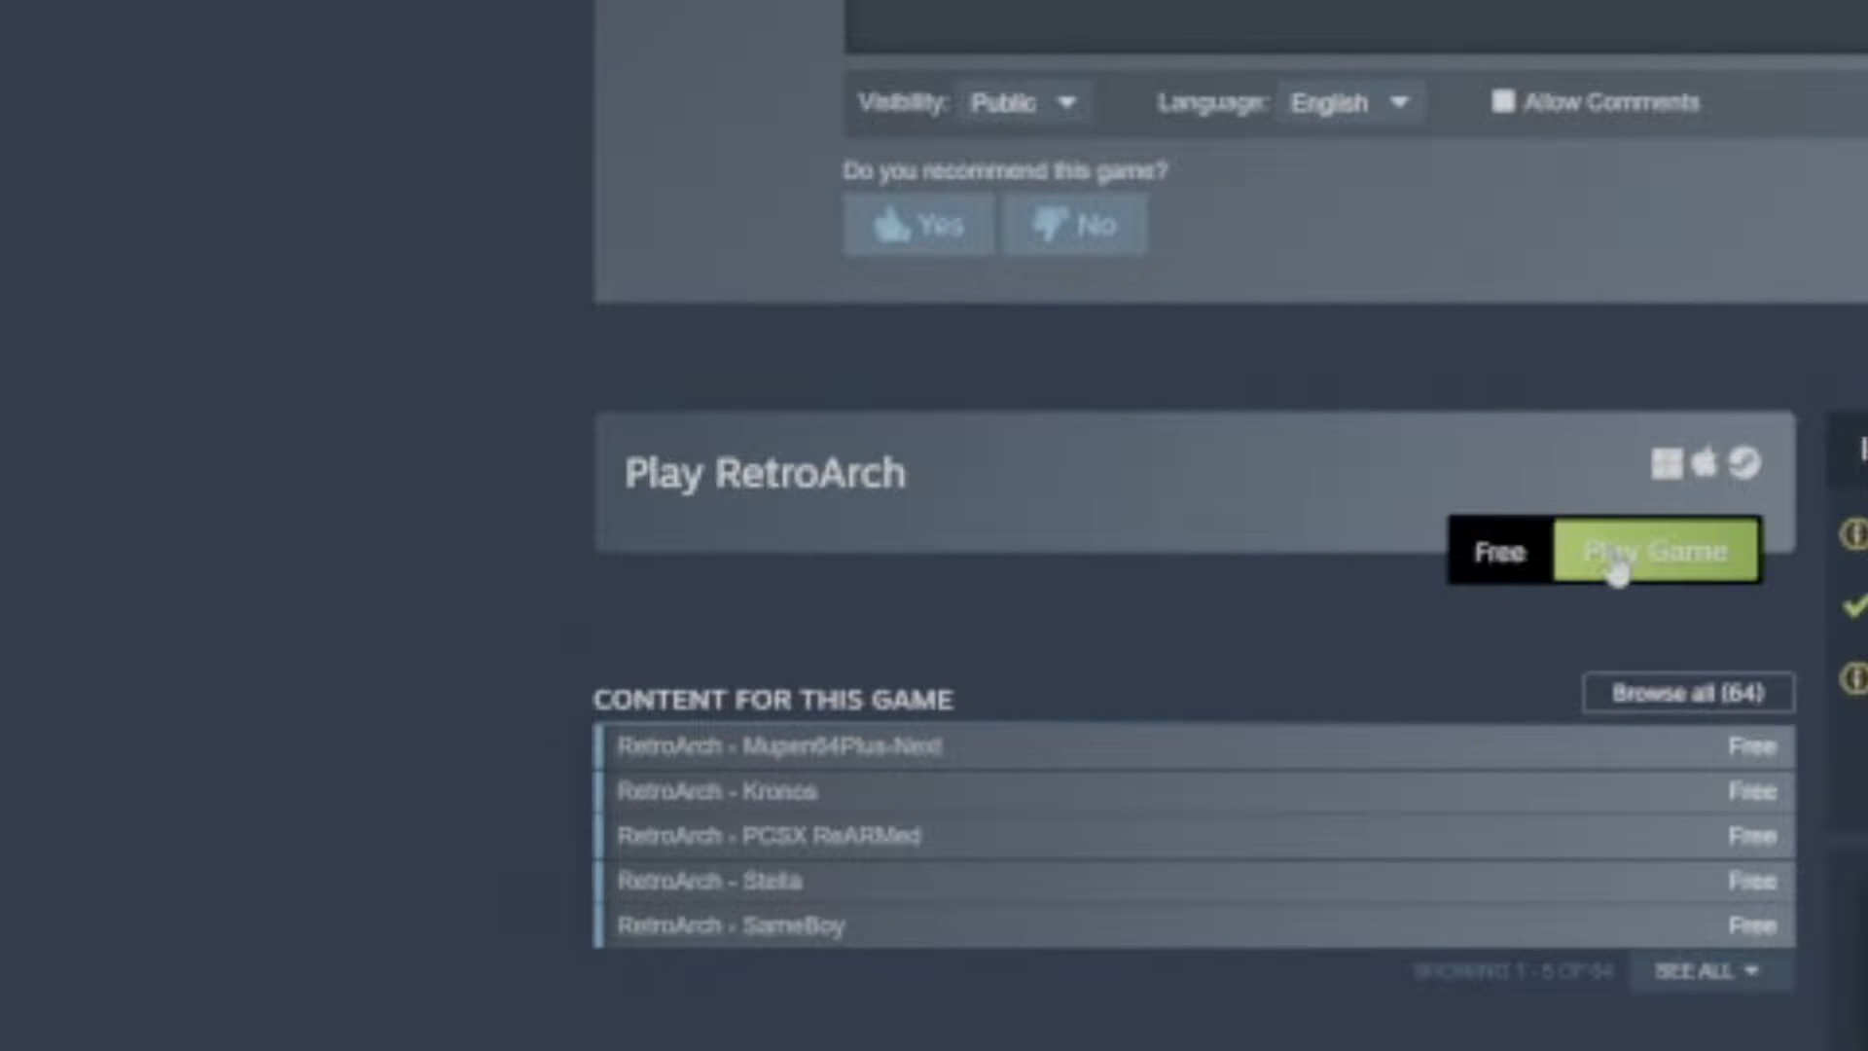
click(1654, 550)
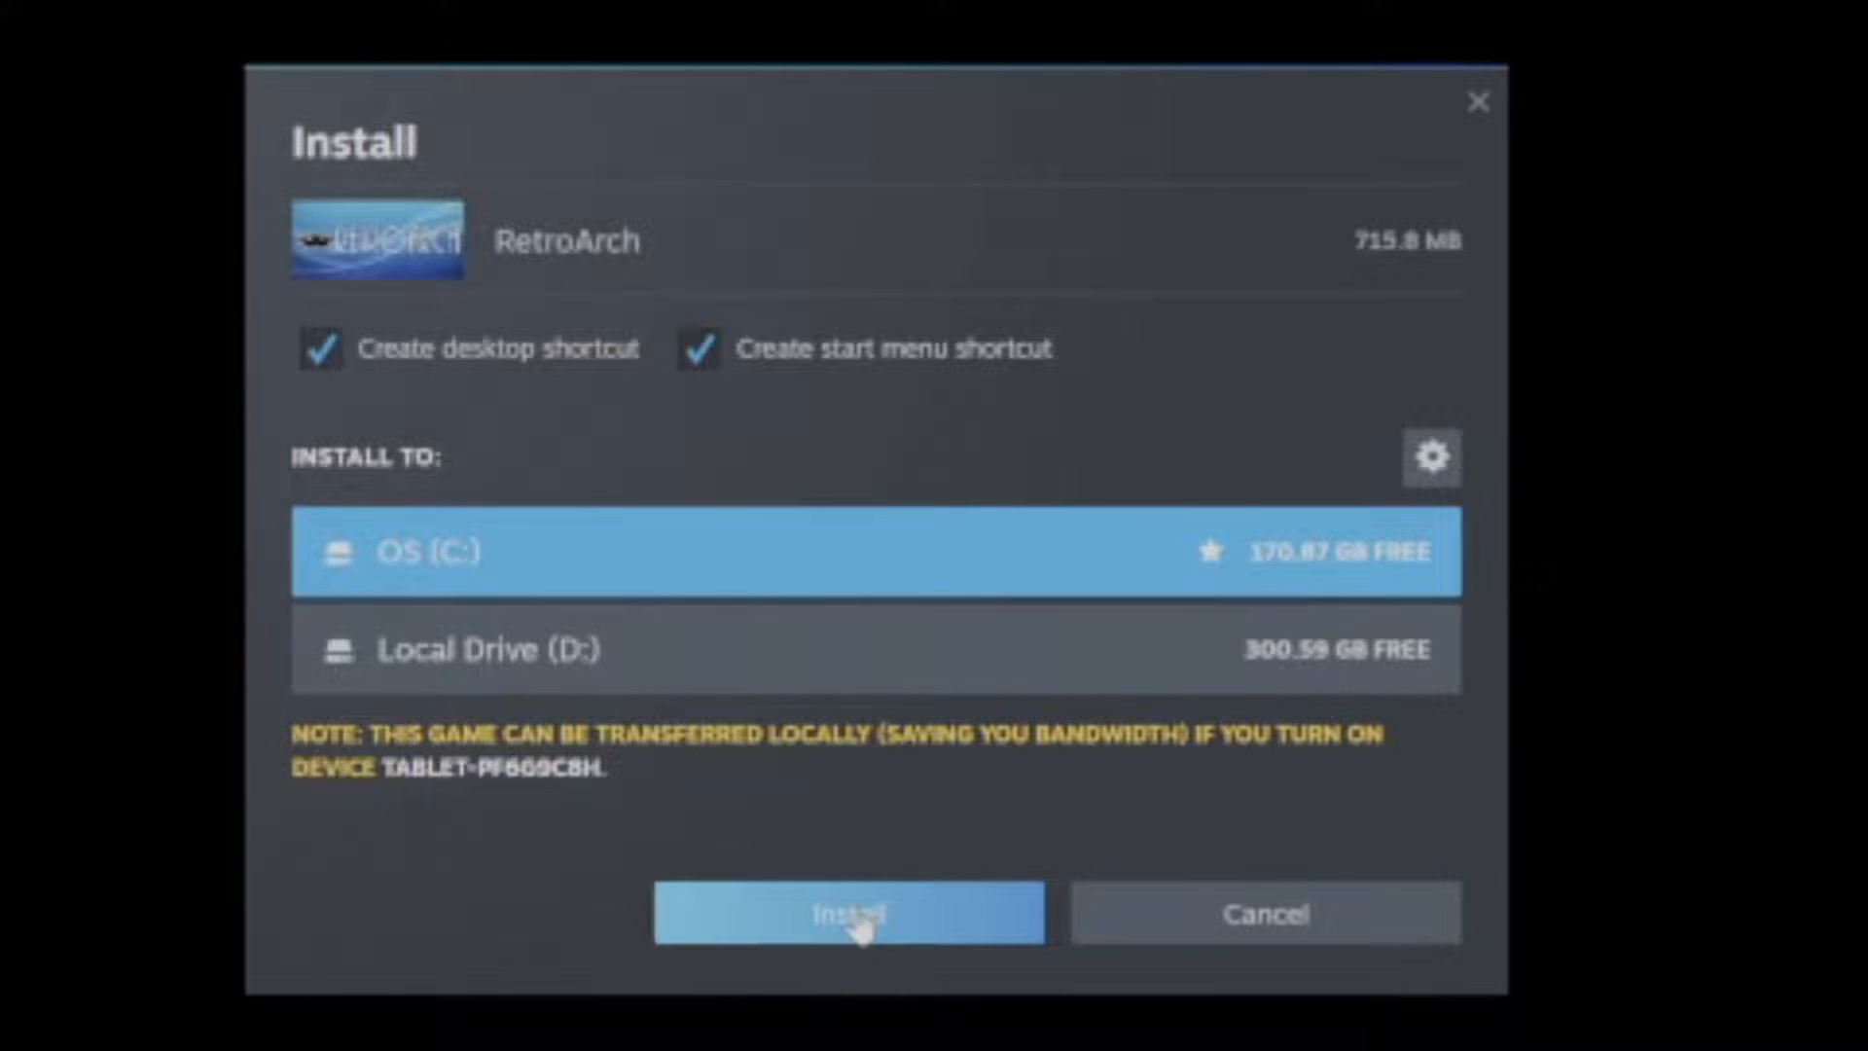
click(847, 913)
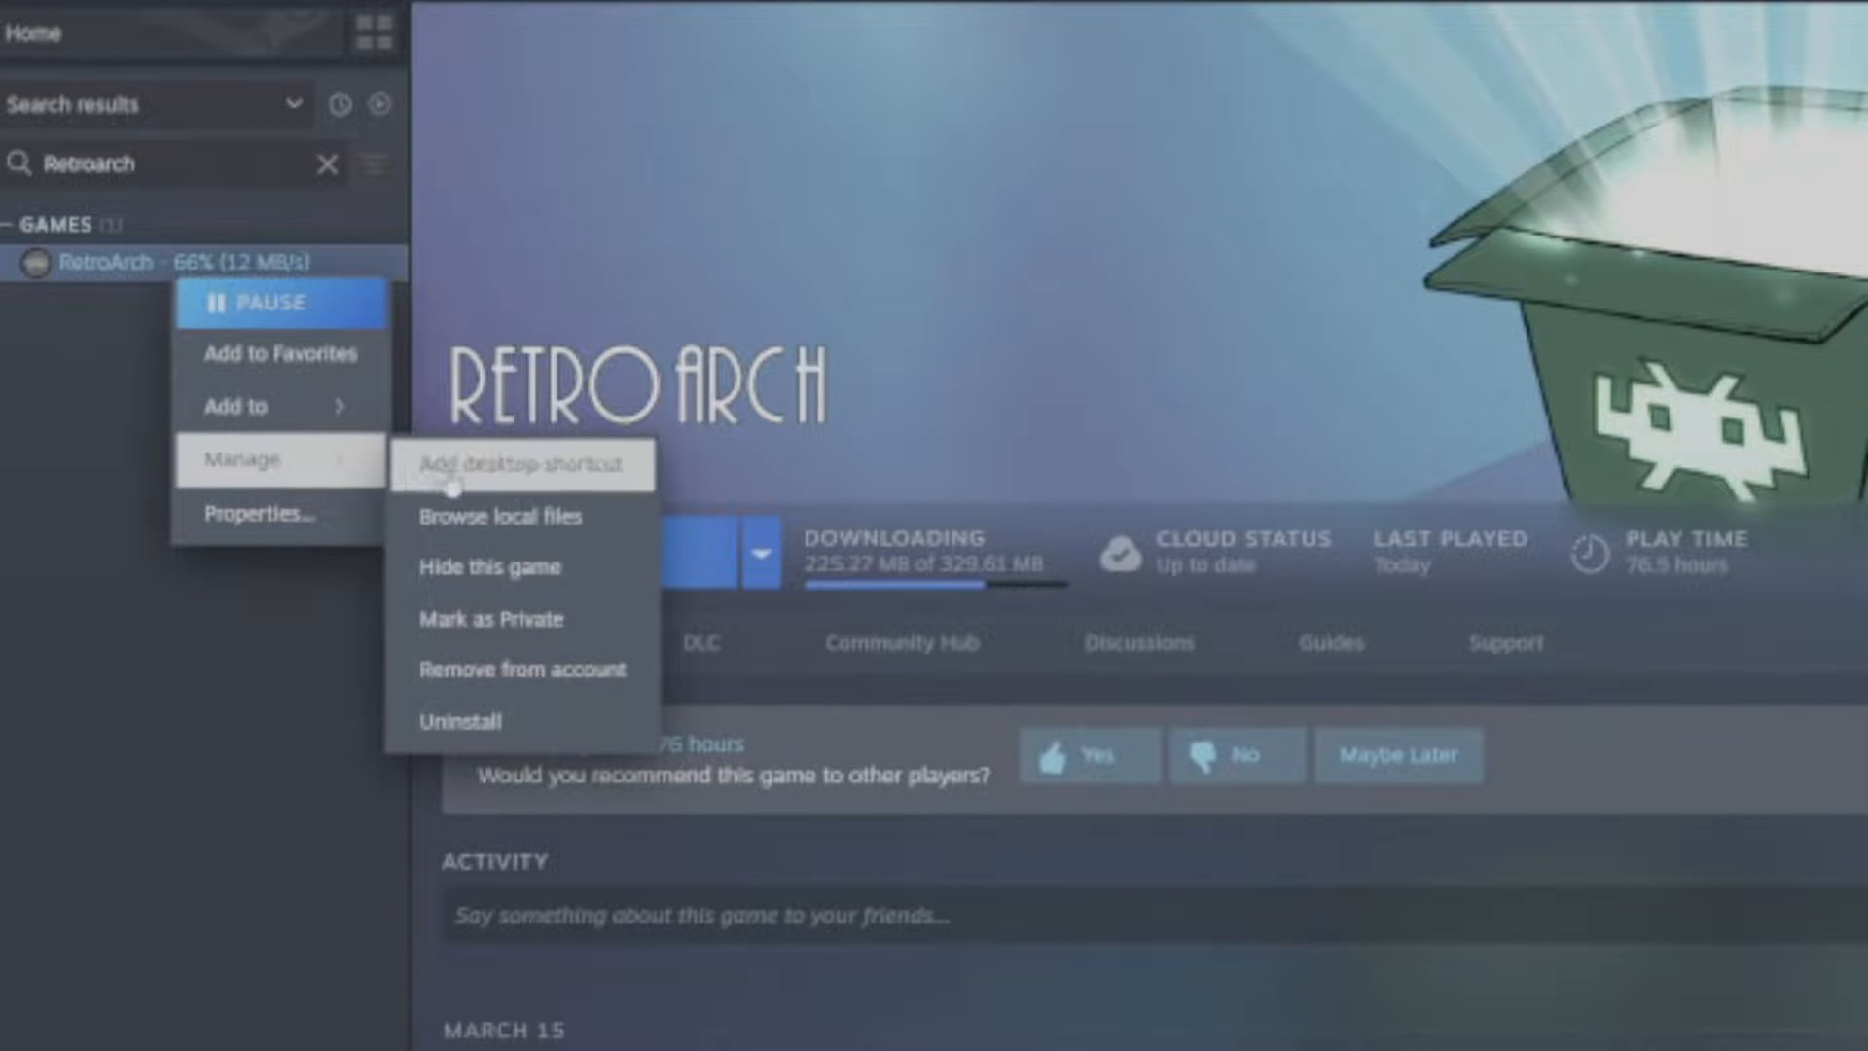
click(502, 516)
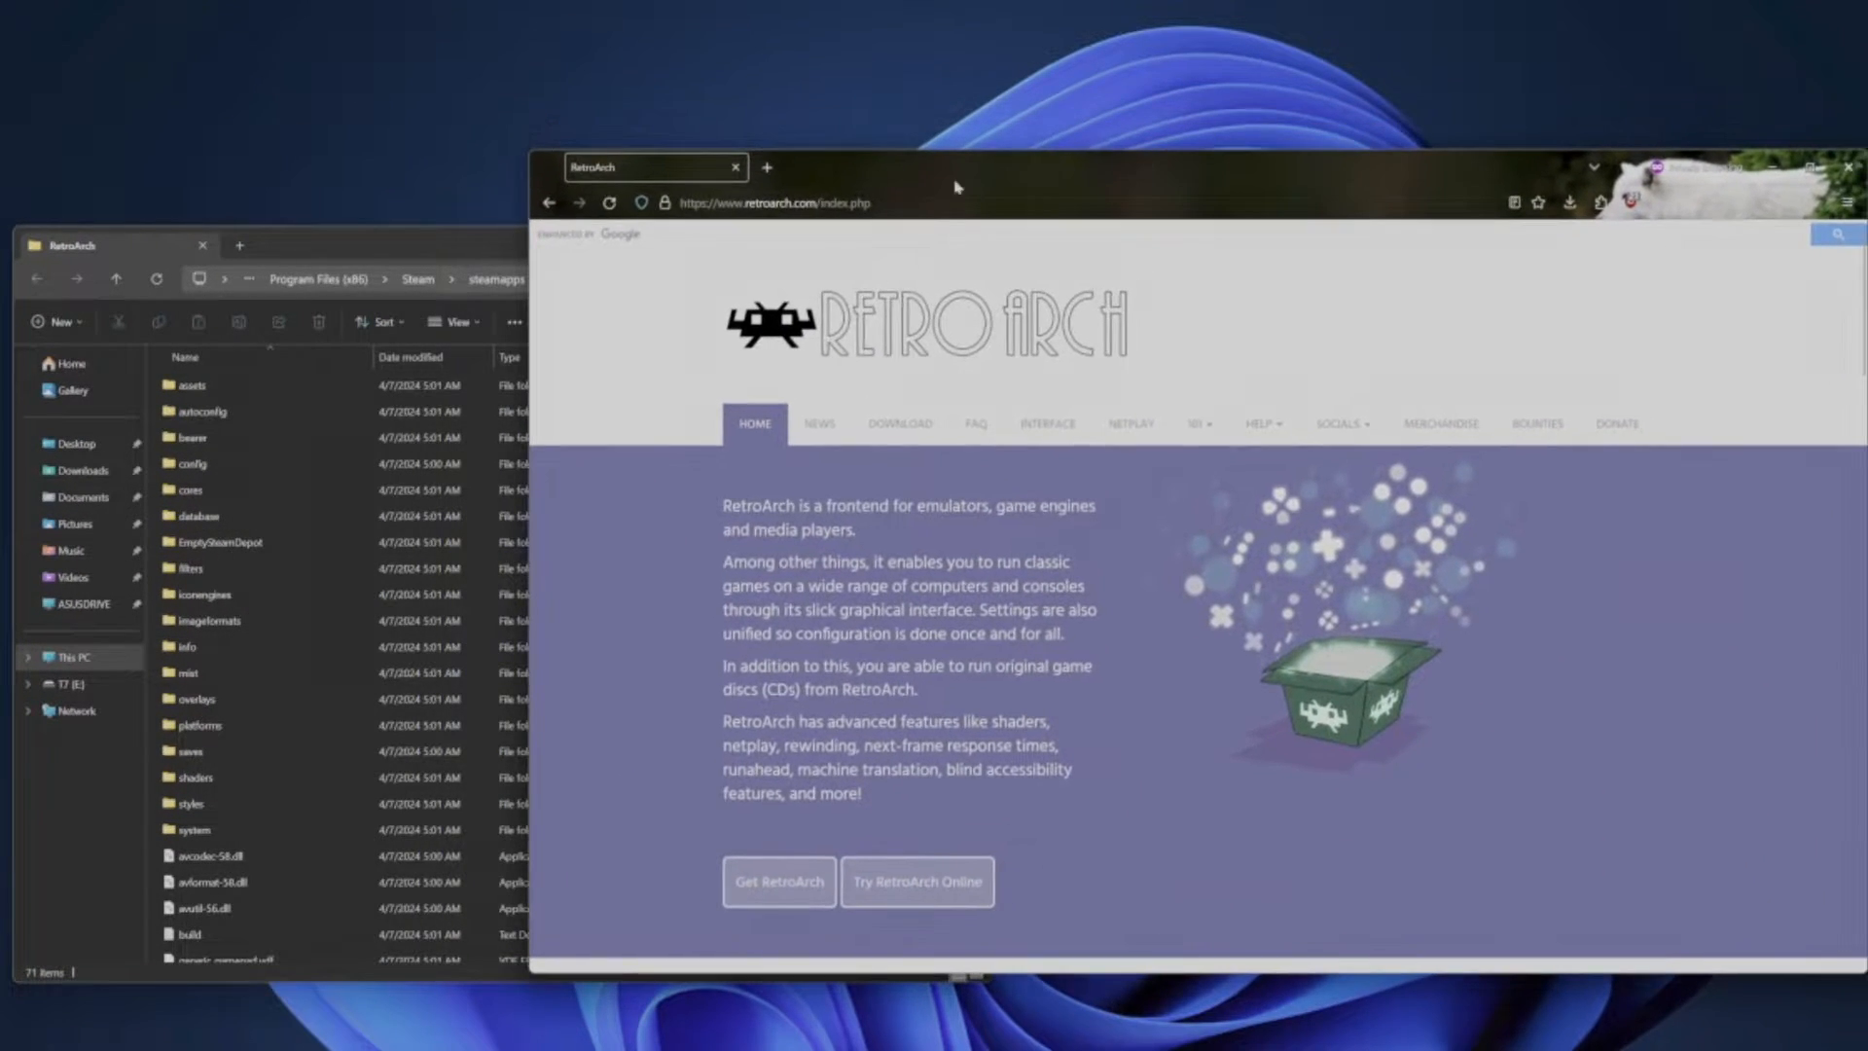
mouse_move(899, 422)
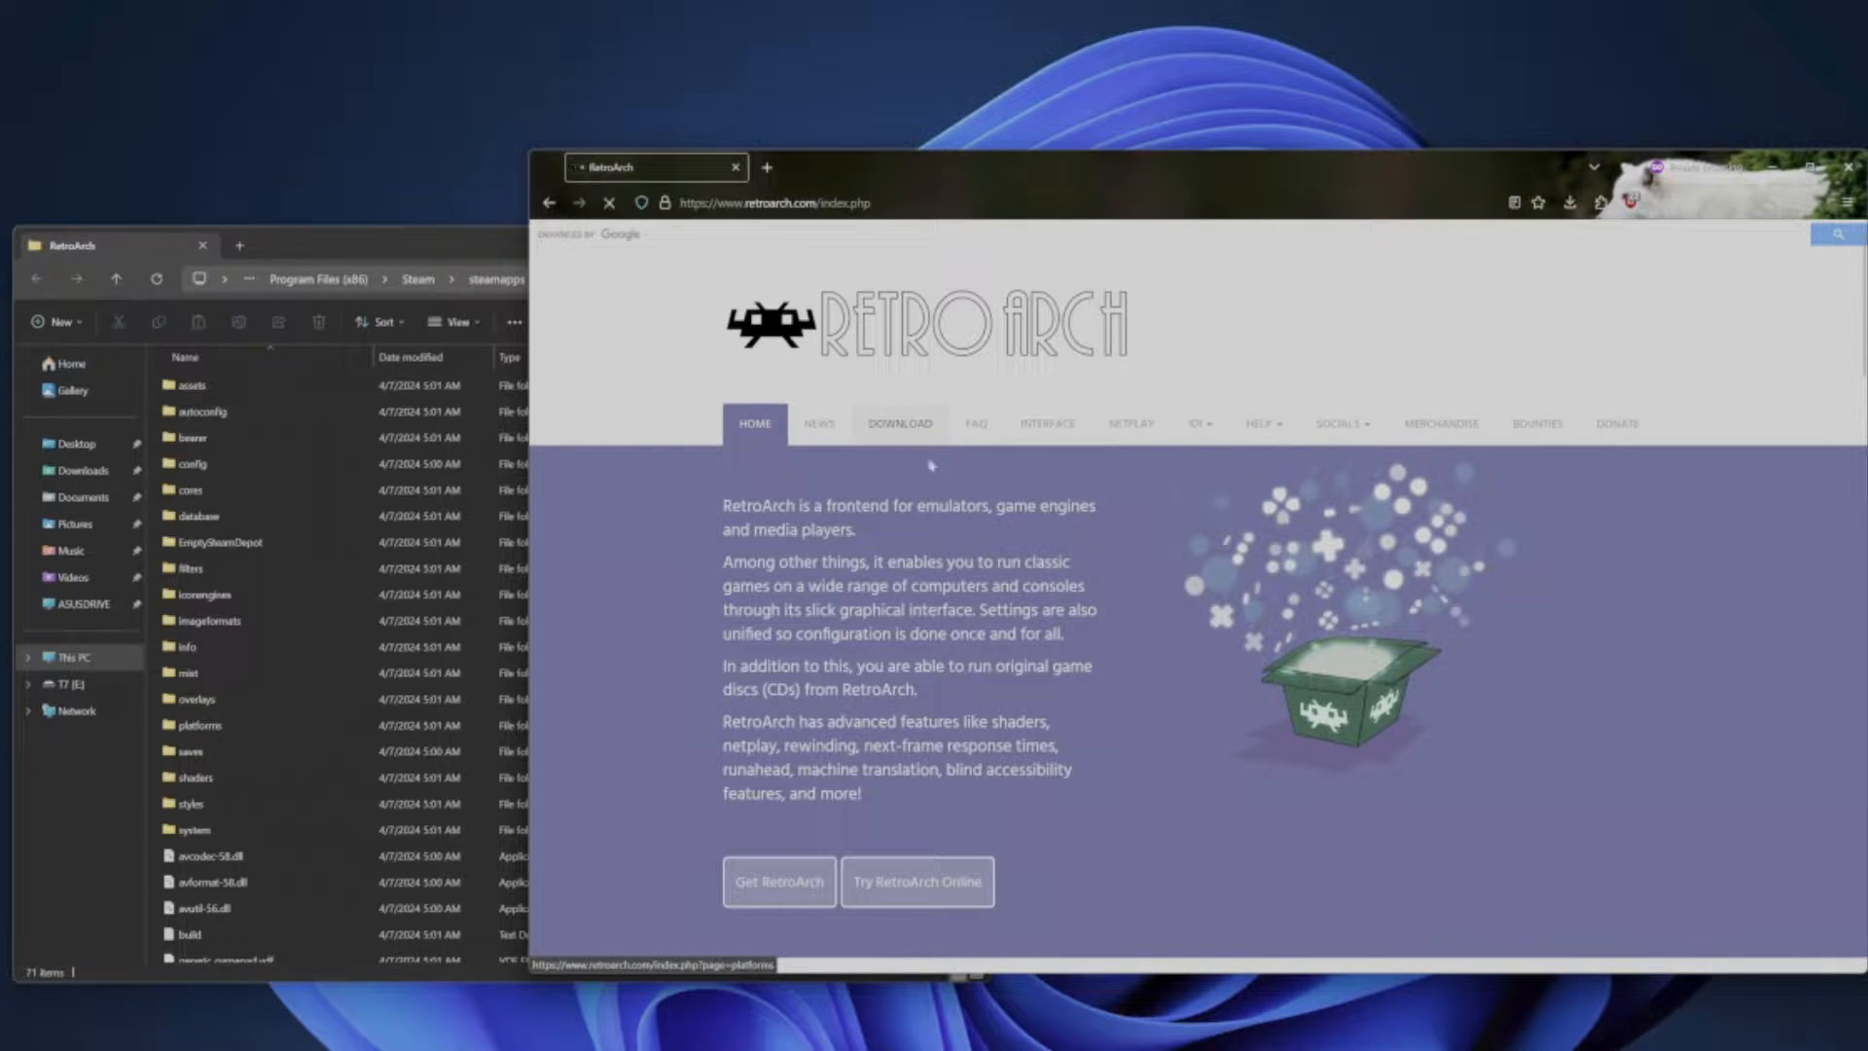
Go to retroarch.com's Download page and scroll to the platform list
click(899, 422)
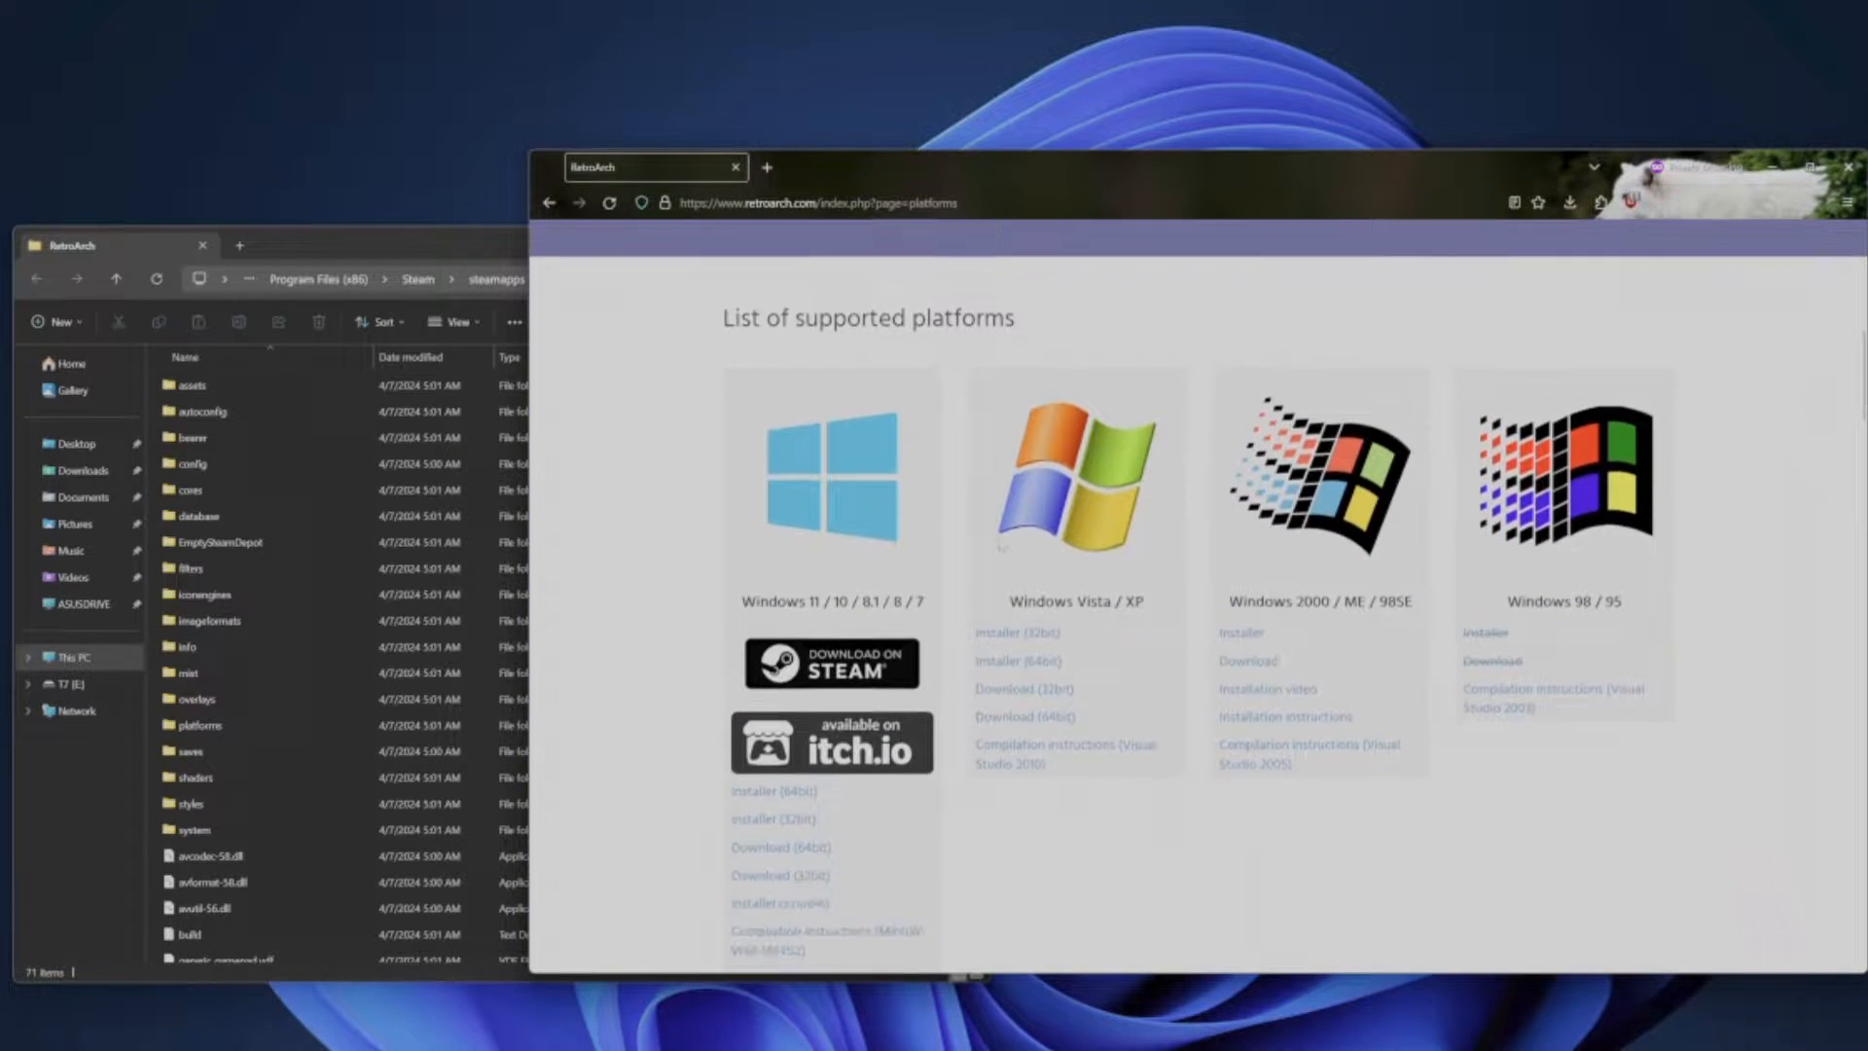
scroll(down, 3)
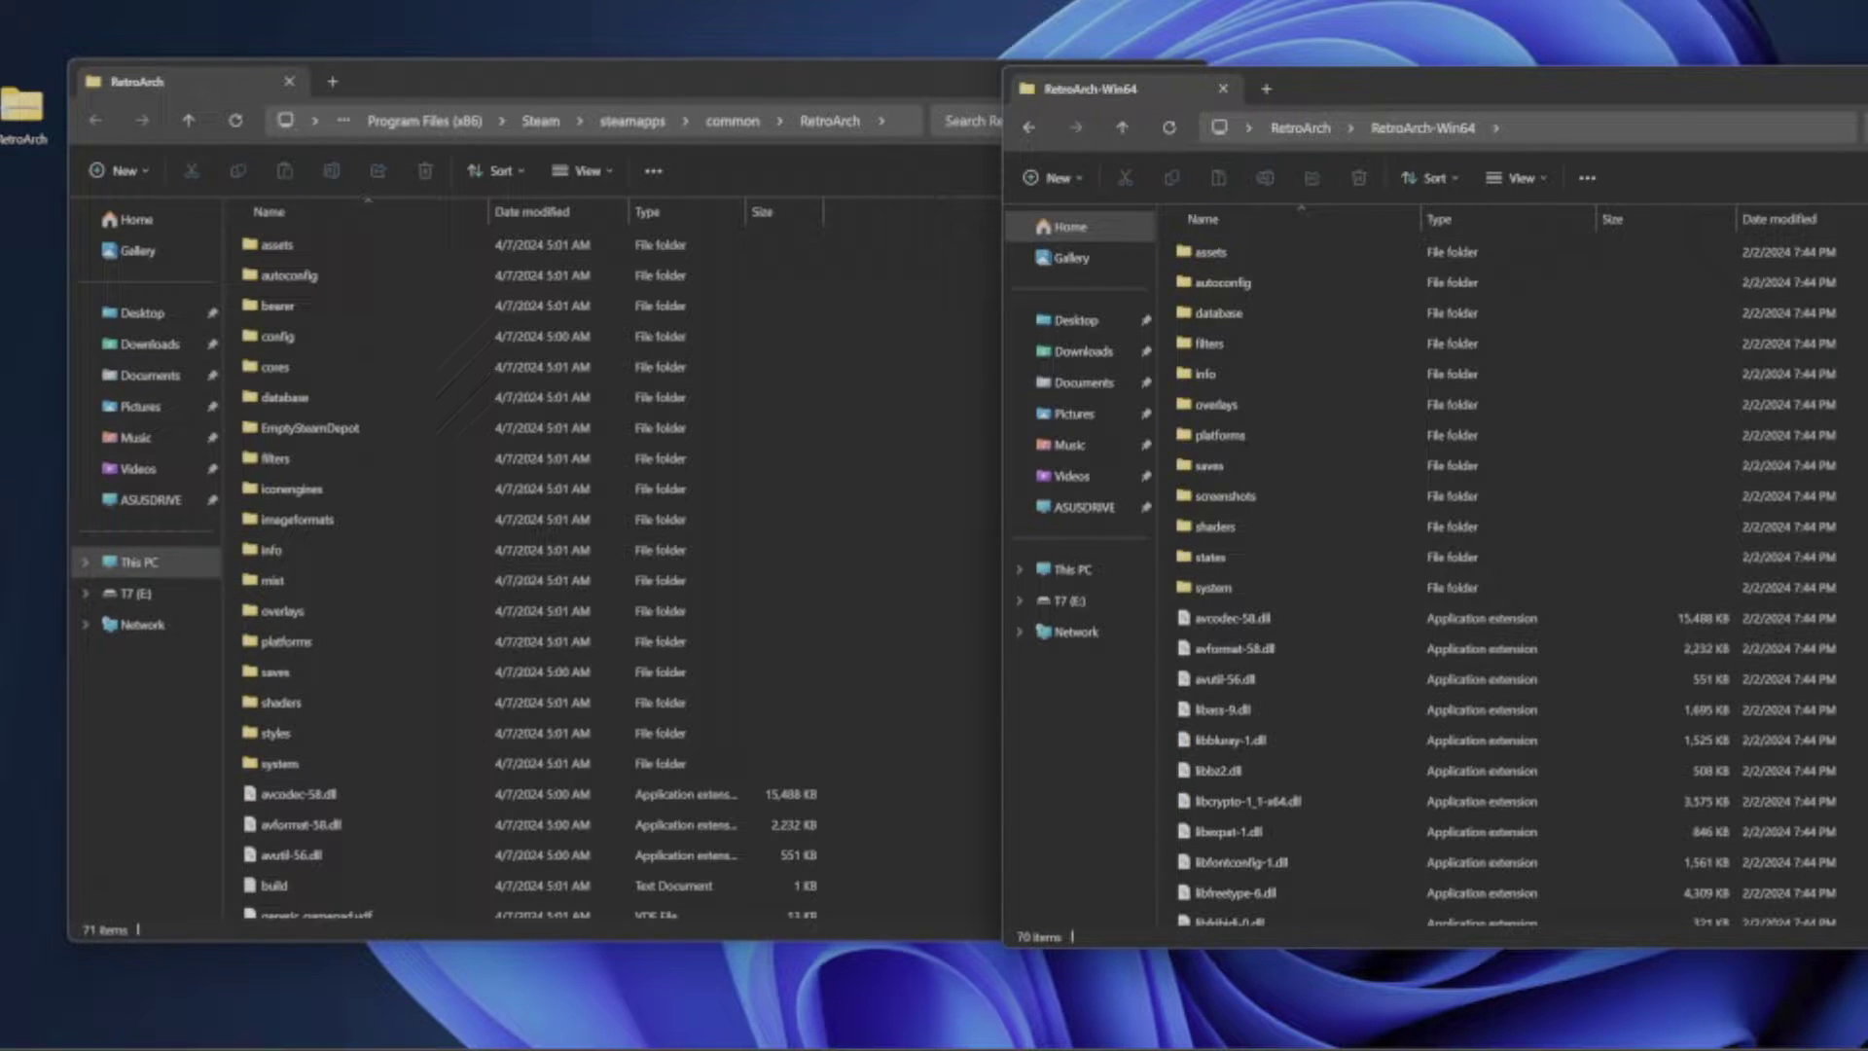
Select all files in the RetroArch-Win64 folder for copying into the Steam RetroArch folder
key(ctrl+a)
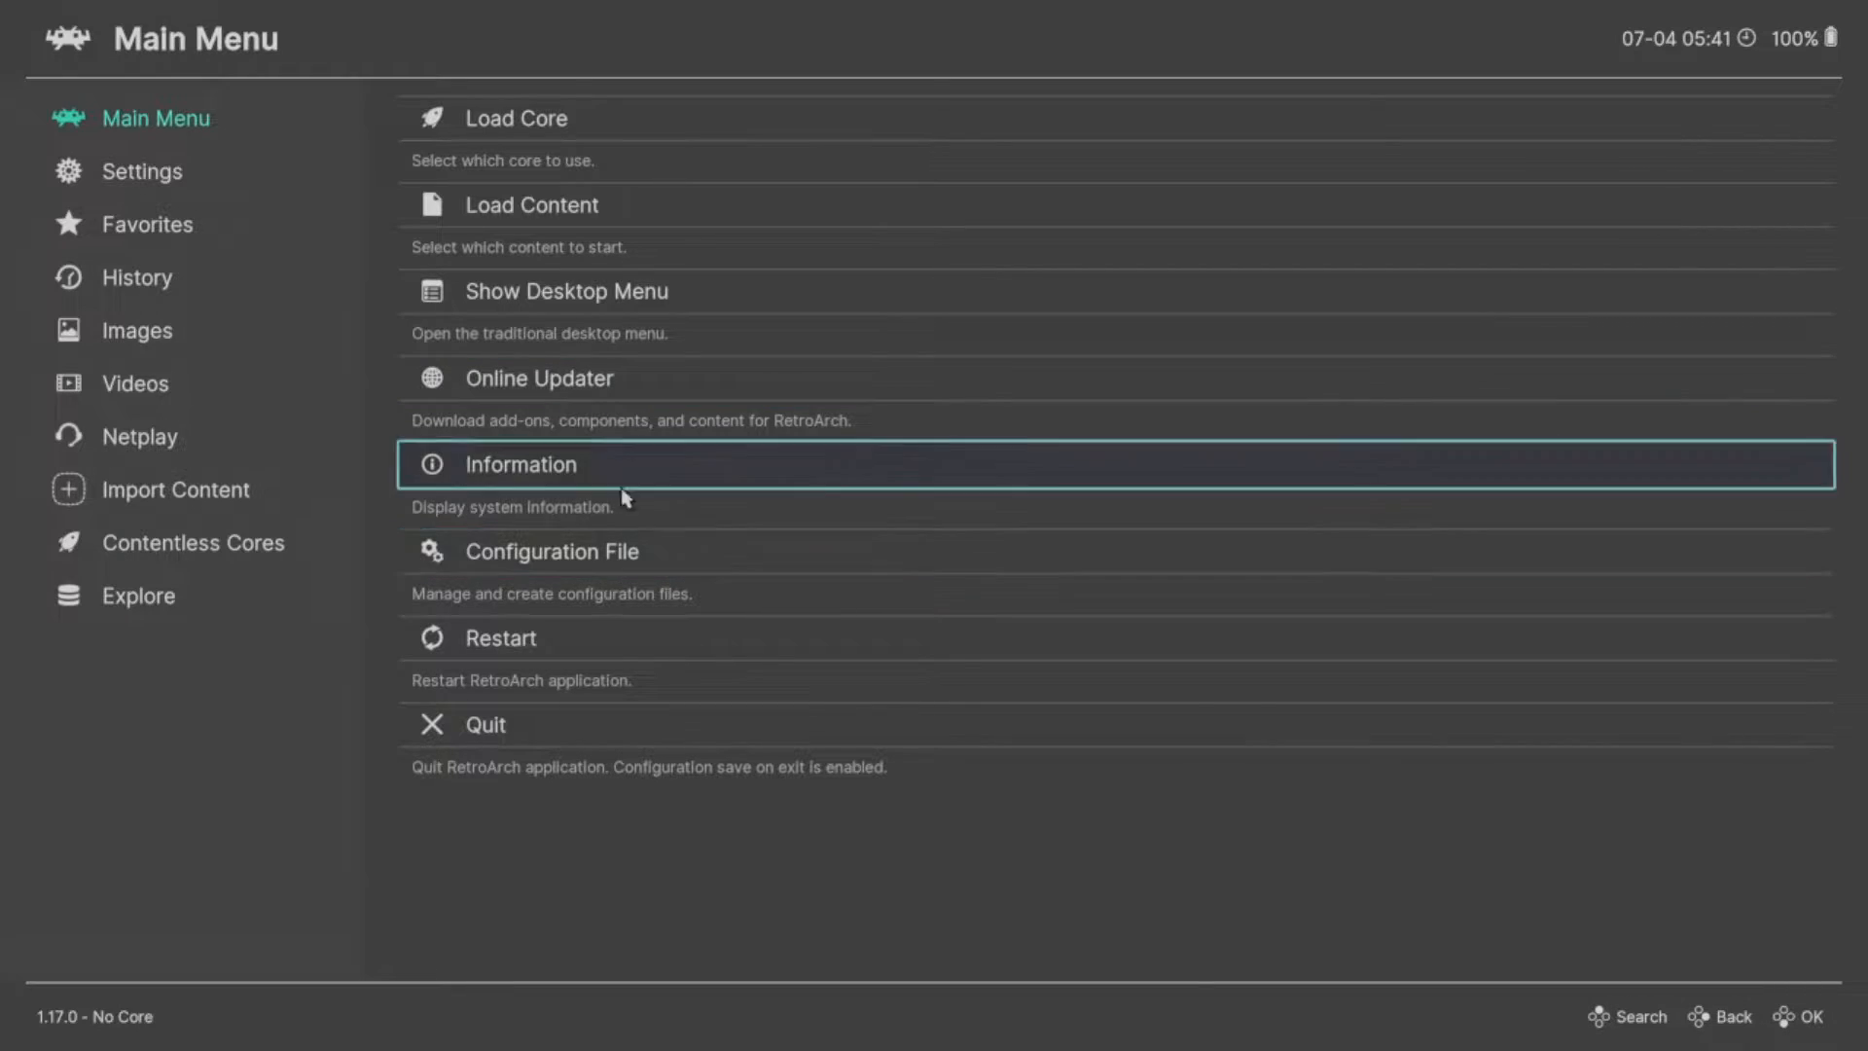
Reach the Core Downloader via the Online Updater and scroll toward the Dolphin GameCube core
click(537, 378)
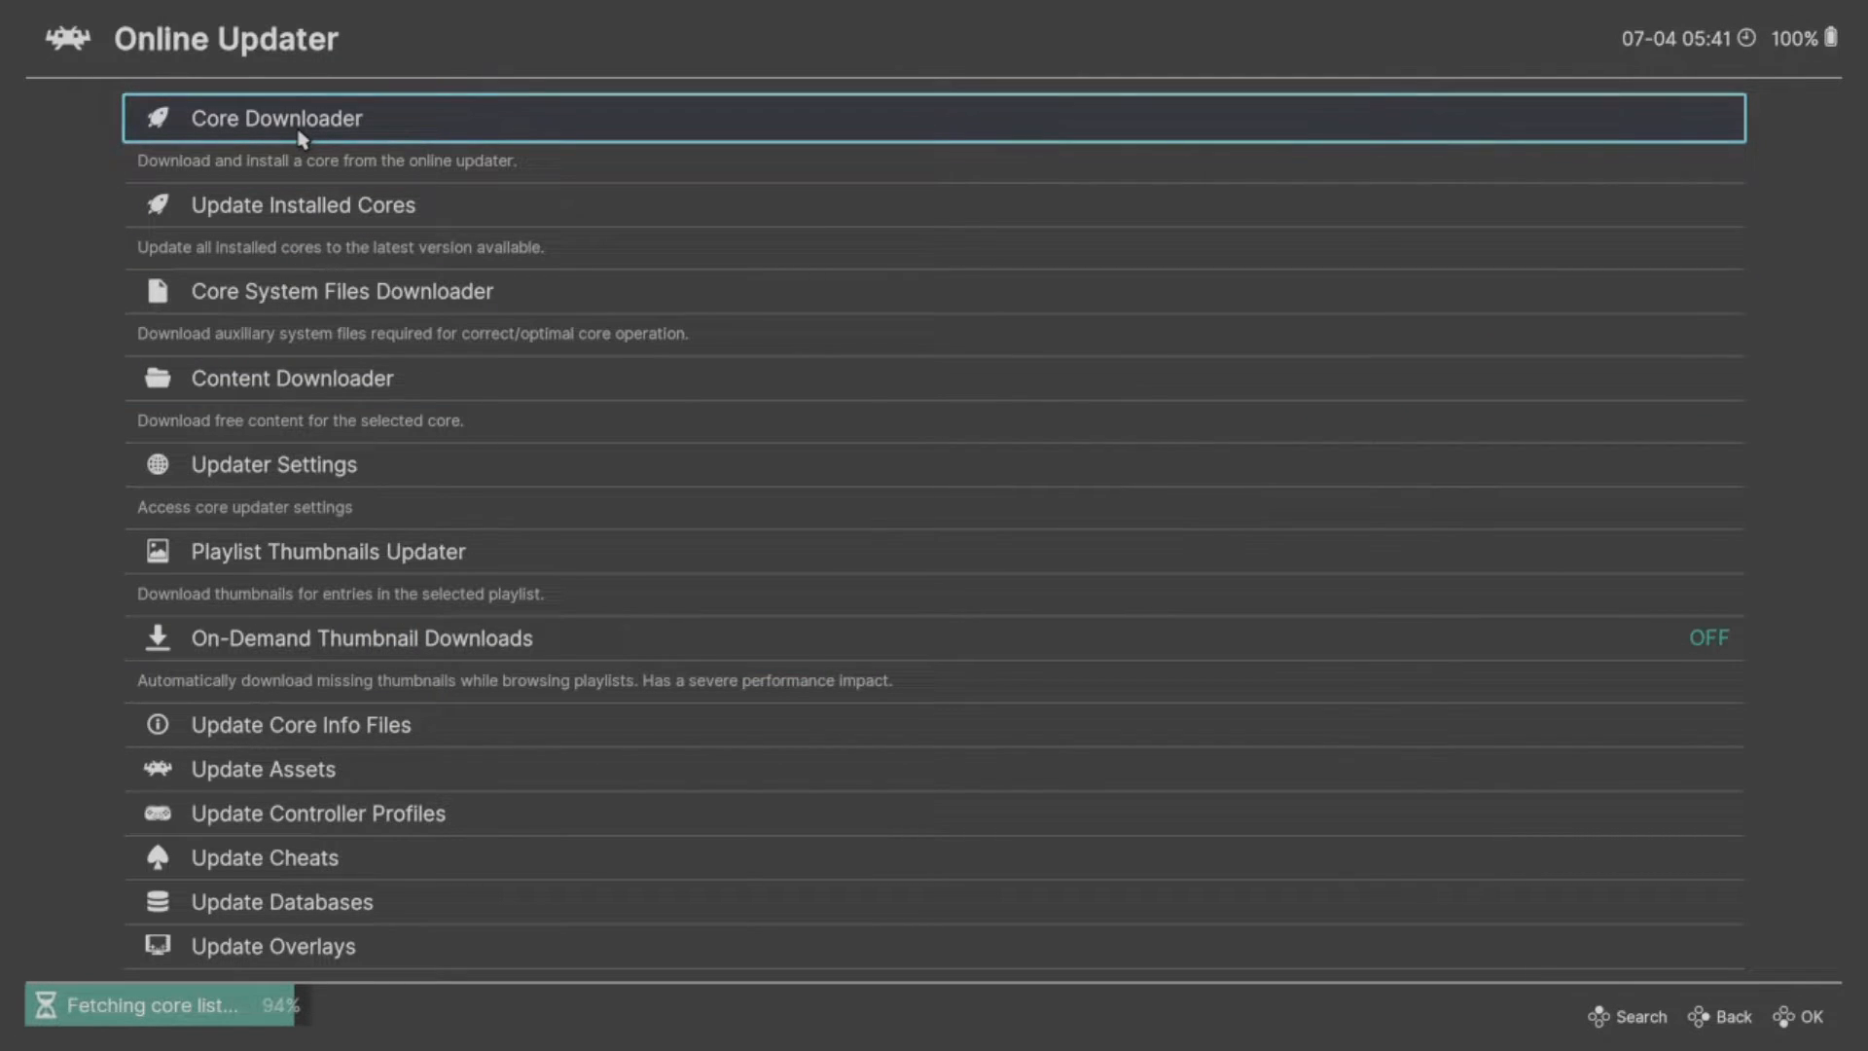
click(276, 119)
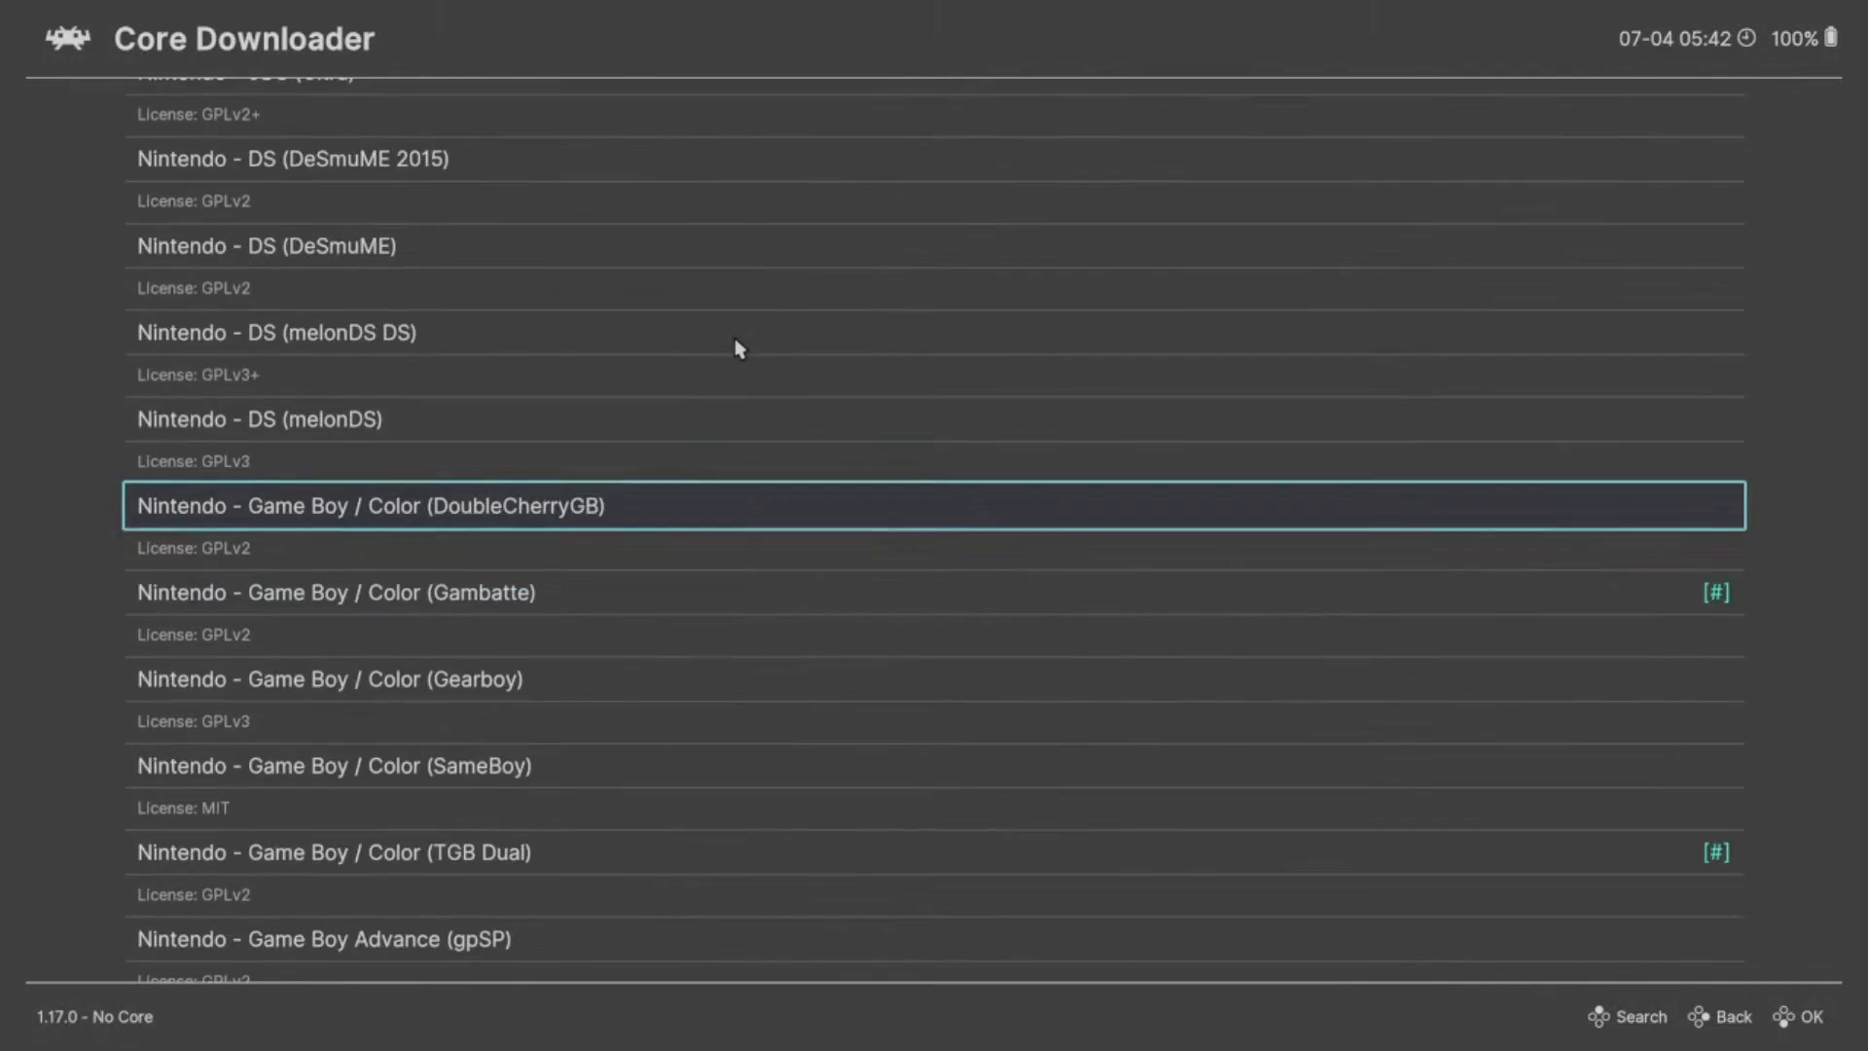
scroll(down, 3)
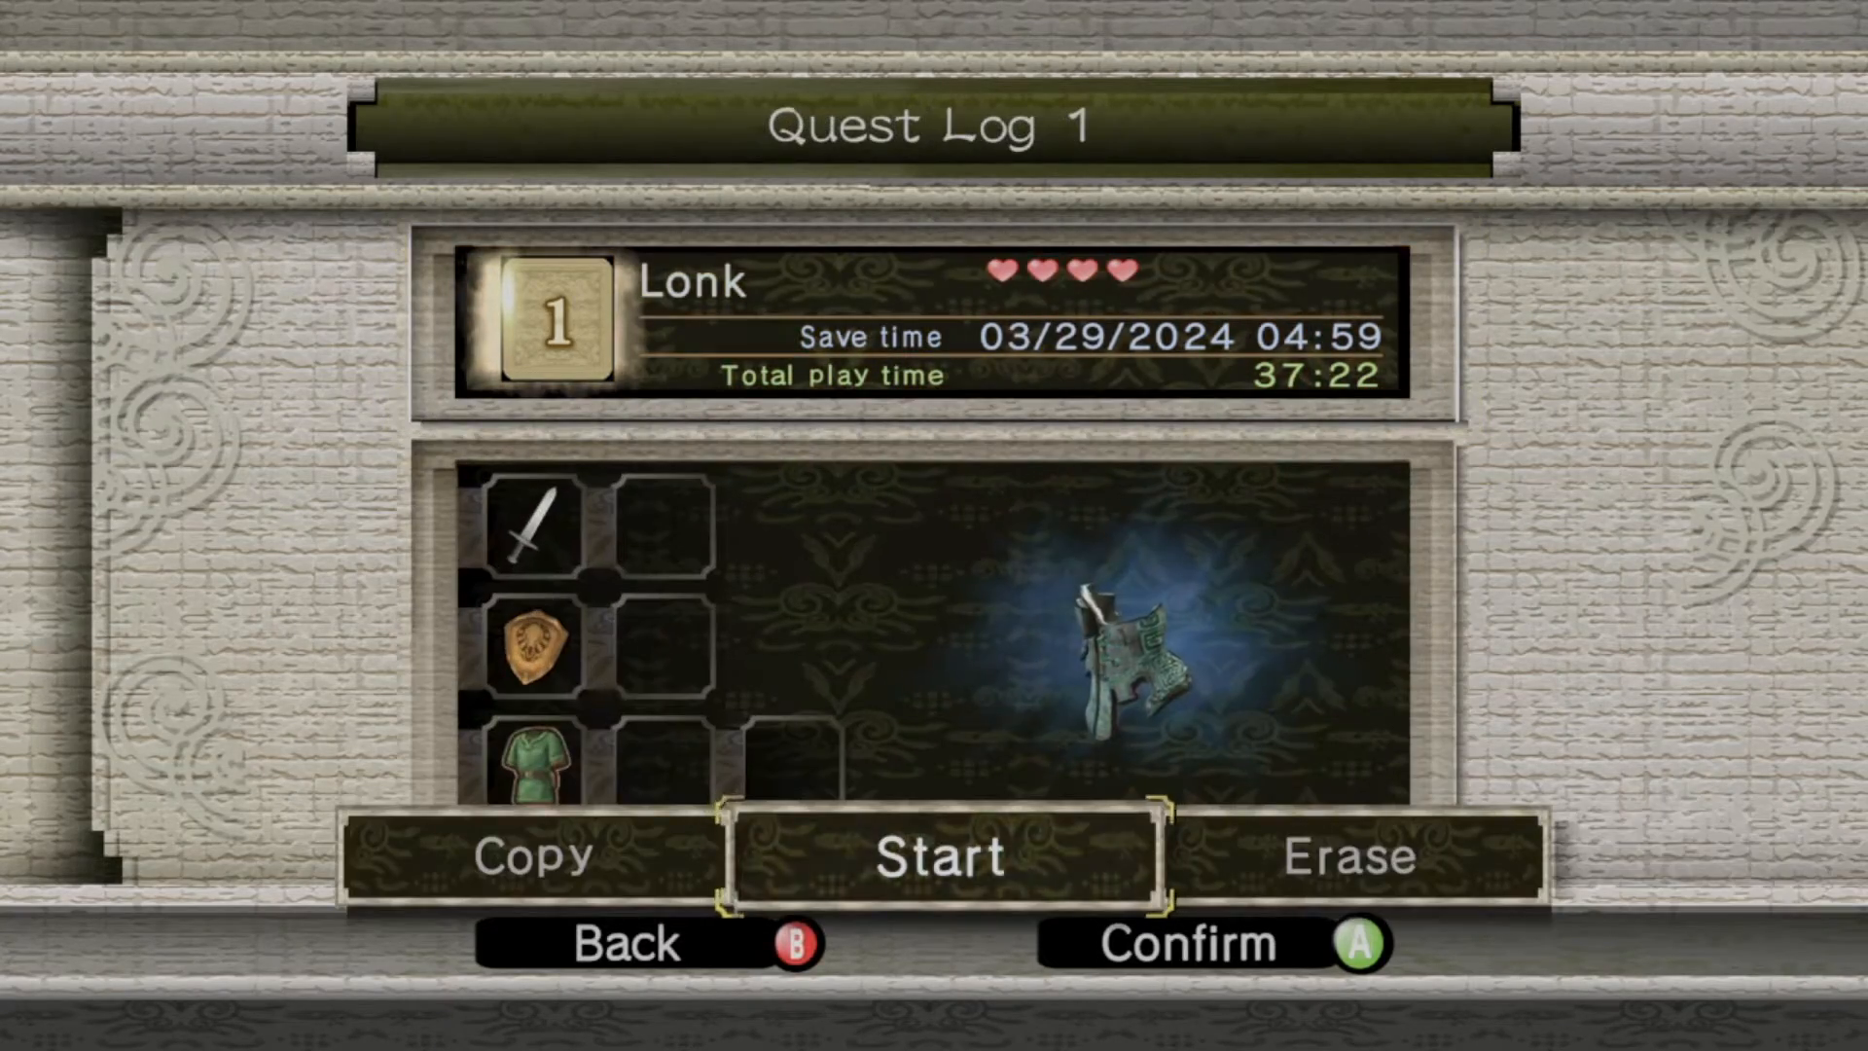
Start the Zelda game from Quest Log 1 and run Link forward through the cave
click(936, 856)
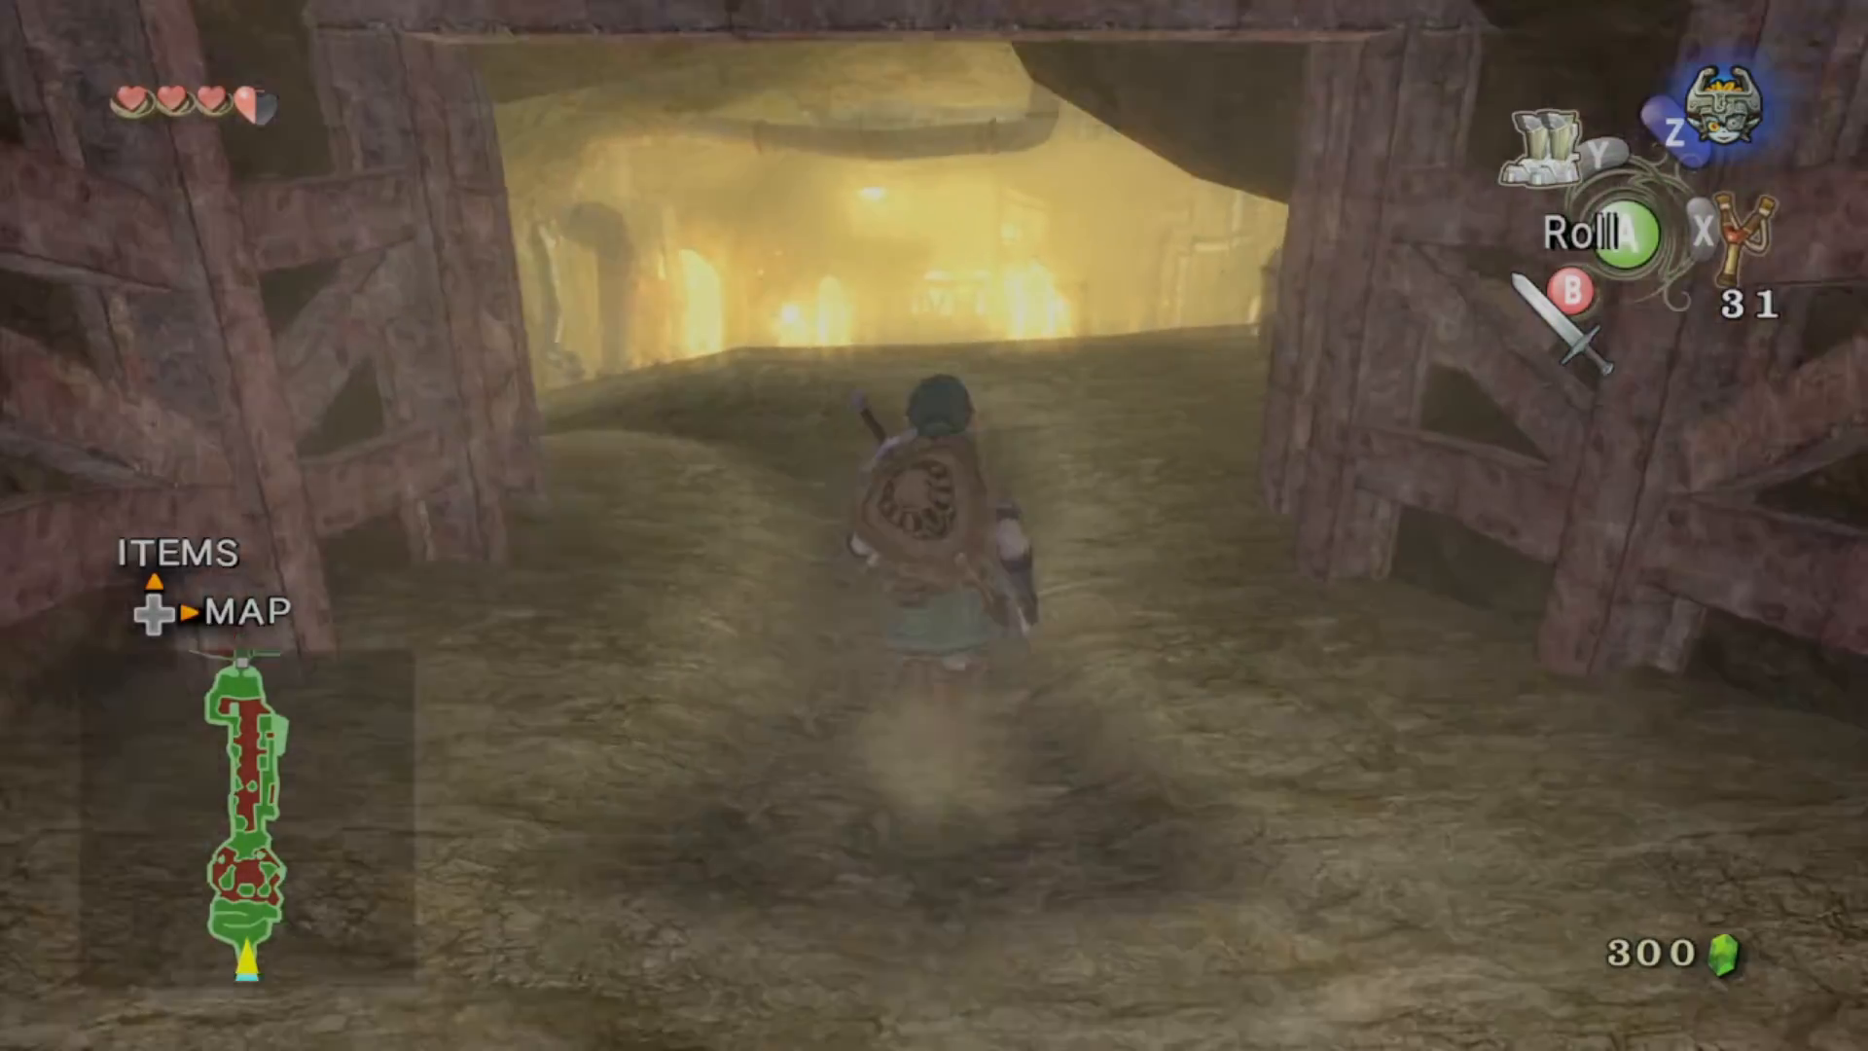
key(w)
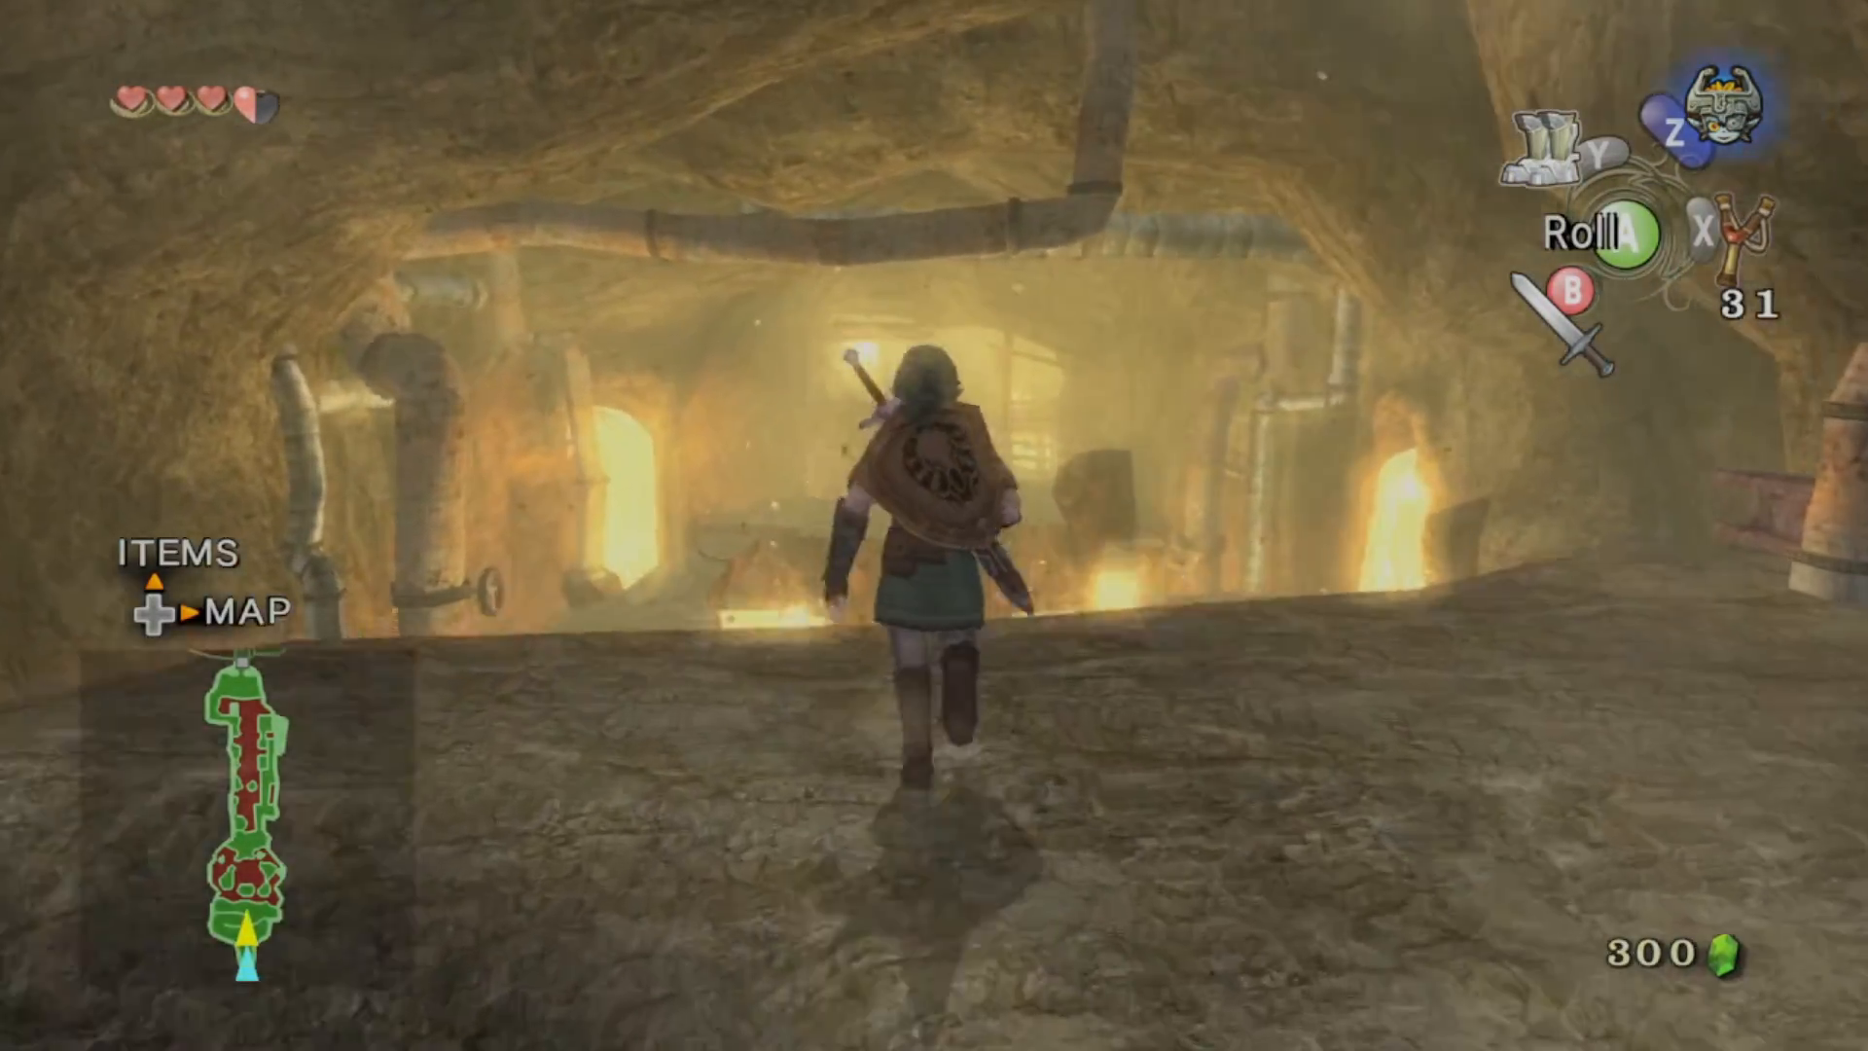